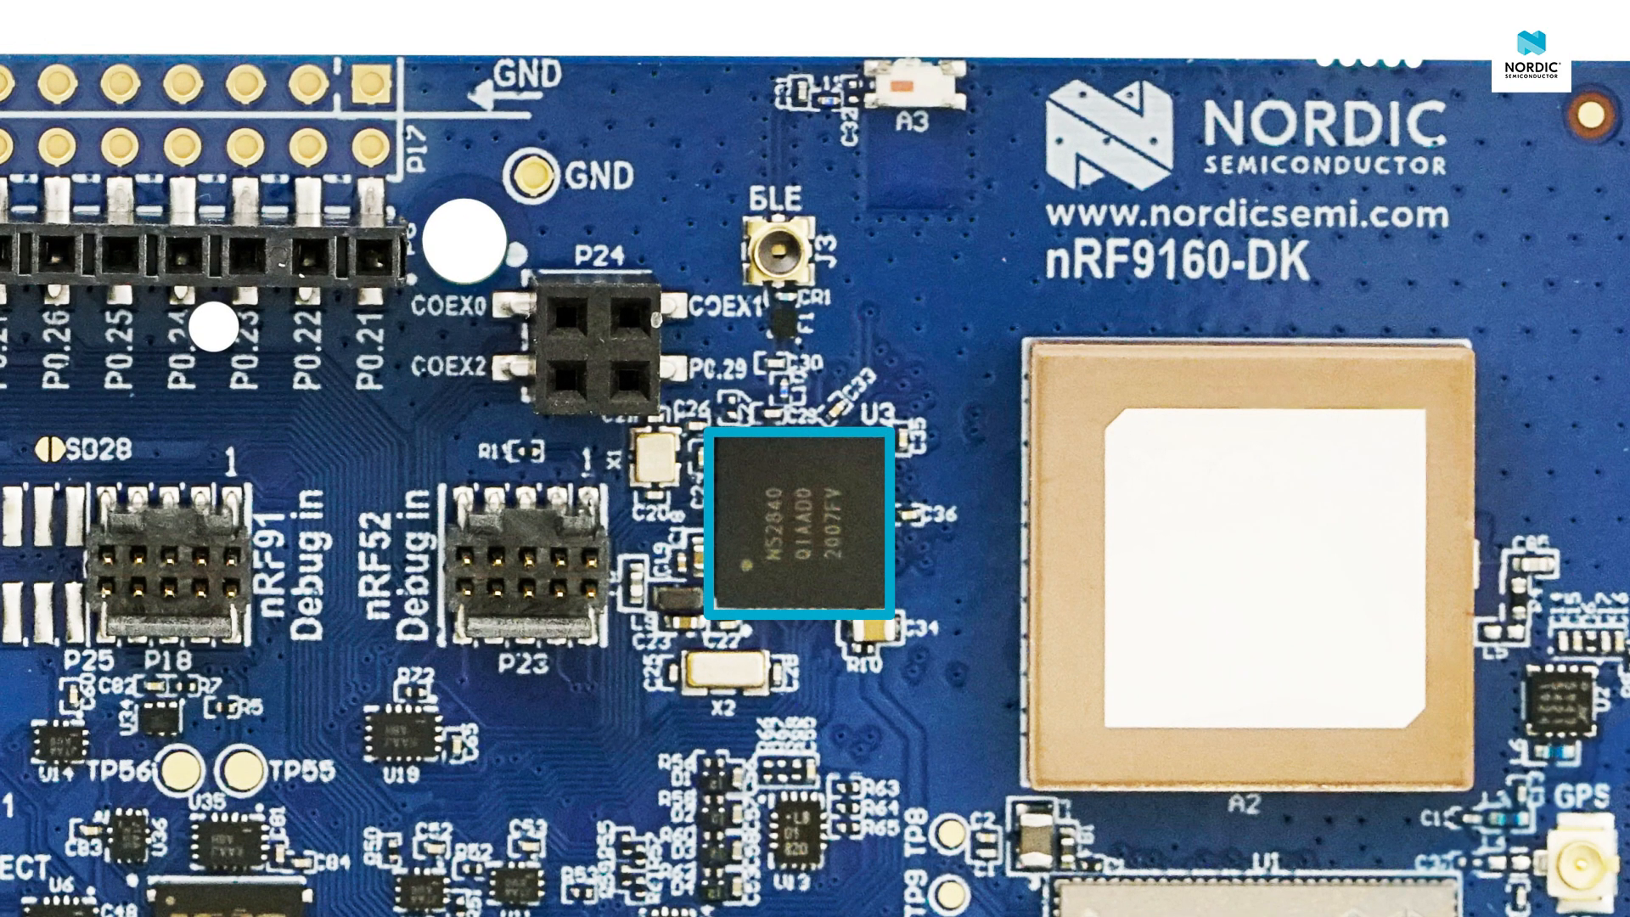
{"action": "left_click", "coordinate": [796, 524]}
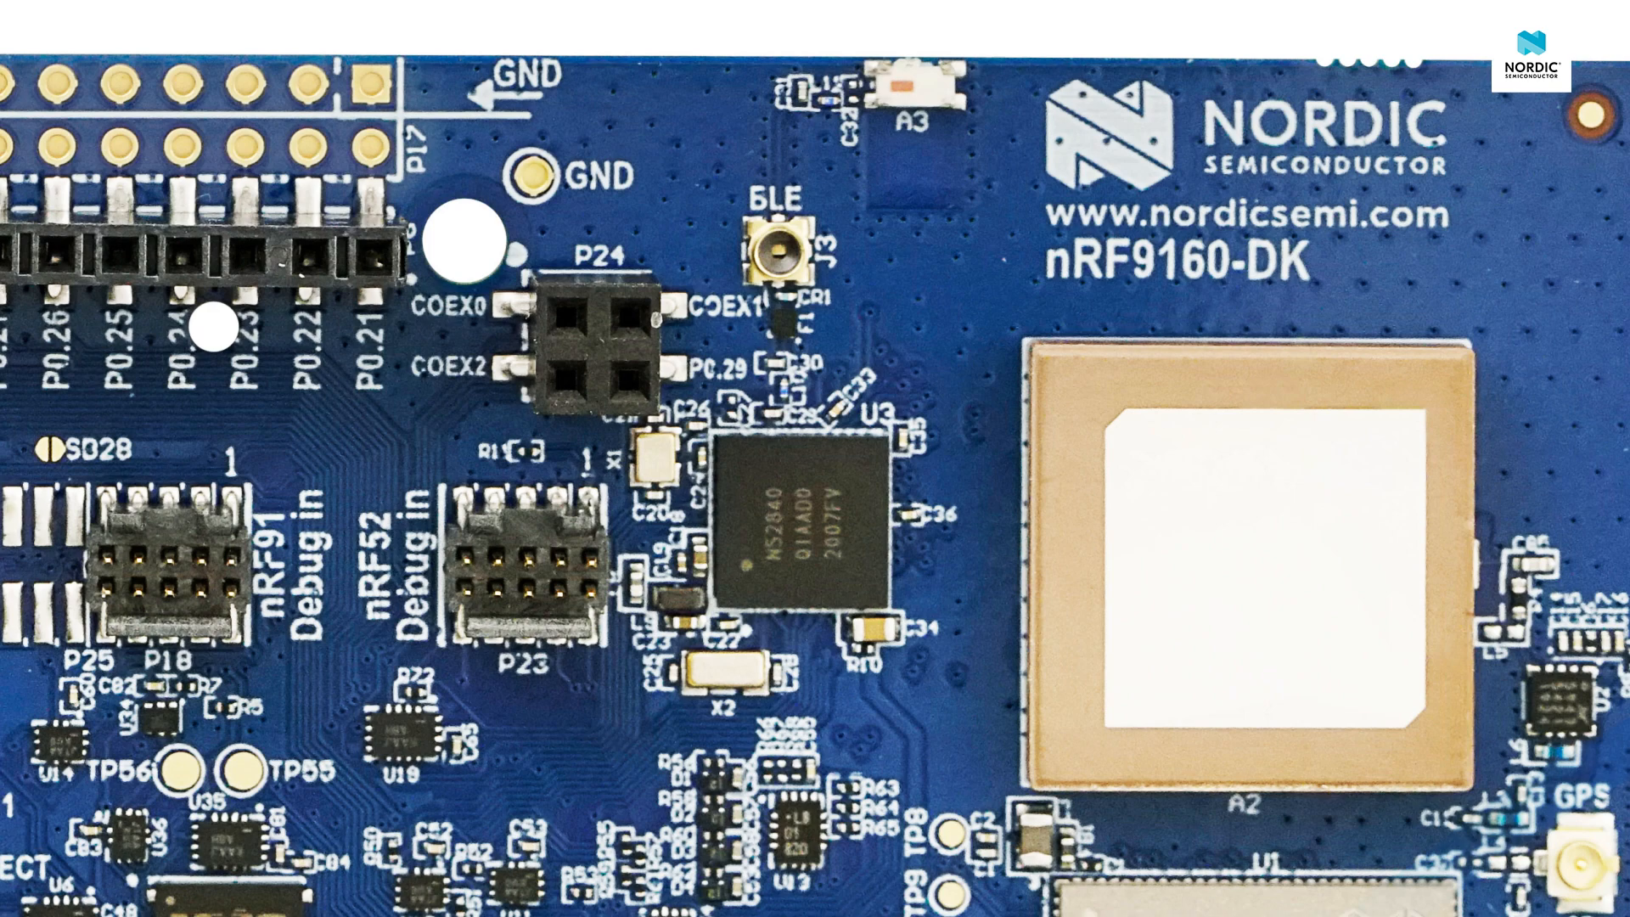